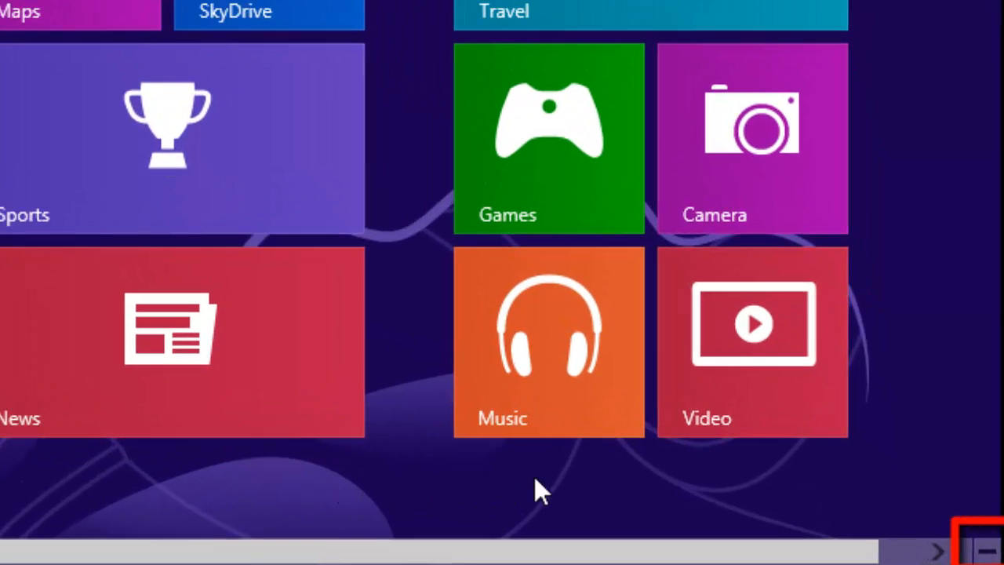
mouse_move(991, 505)
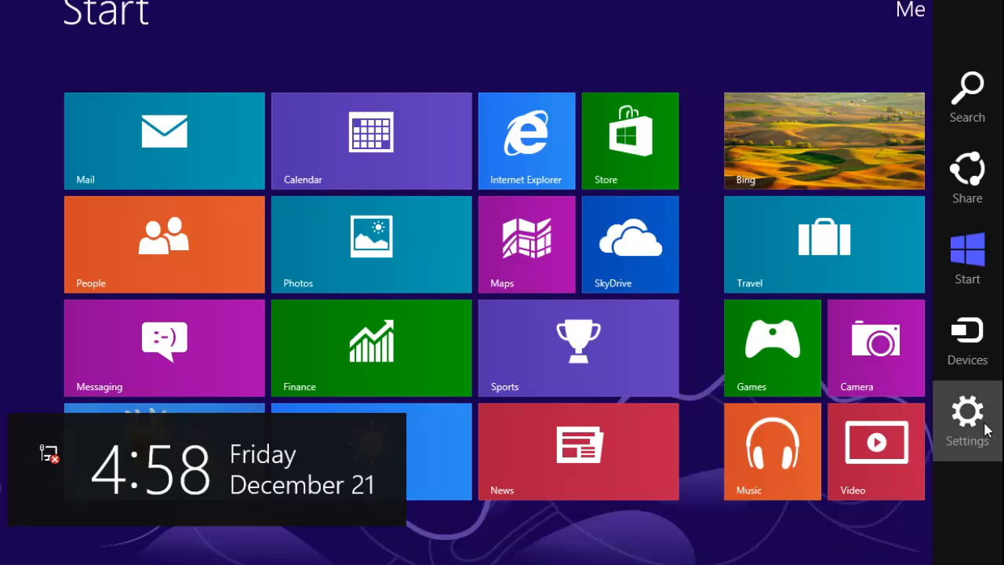
Step: Show the Settings charm panel with network, volume, brightness and Power controls
click(967, 411)
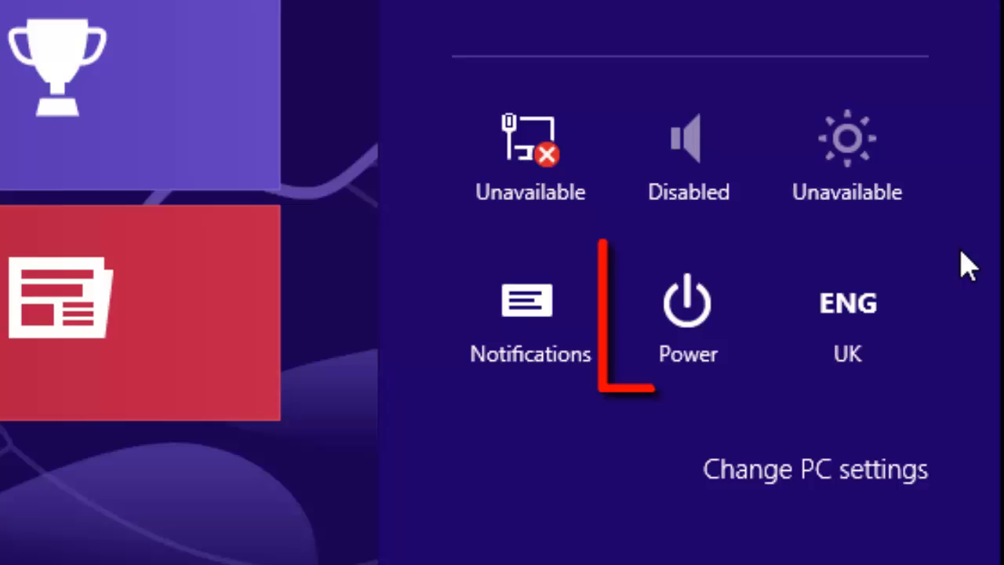
Step: Show the Power menu offering Shut down and Restart
click(688, 314)
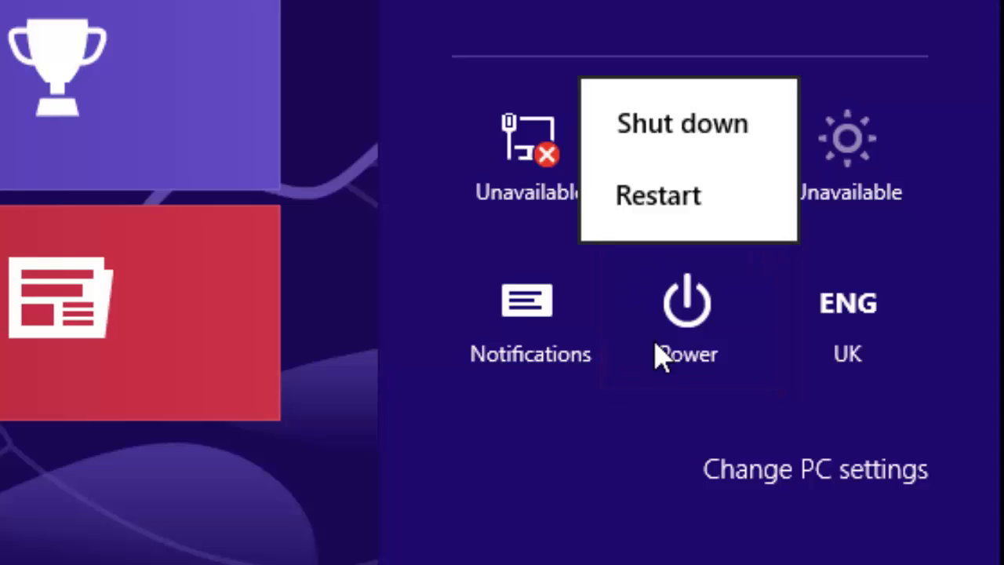
mouse_move(658, 358)
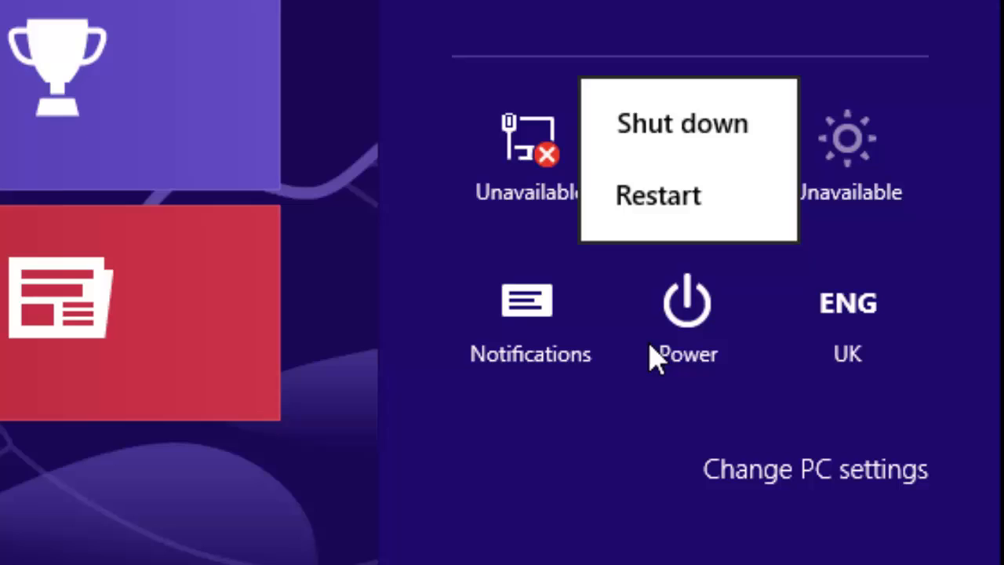
mouse_move(658, 348)
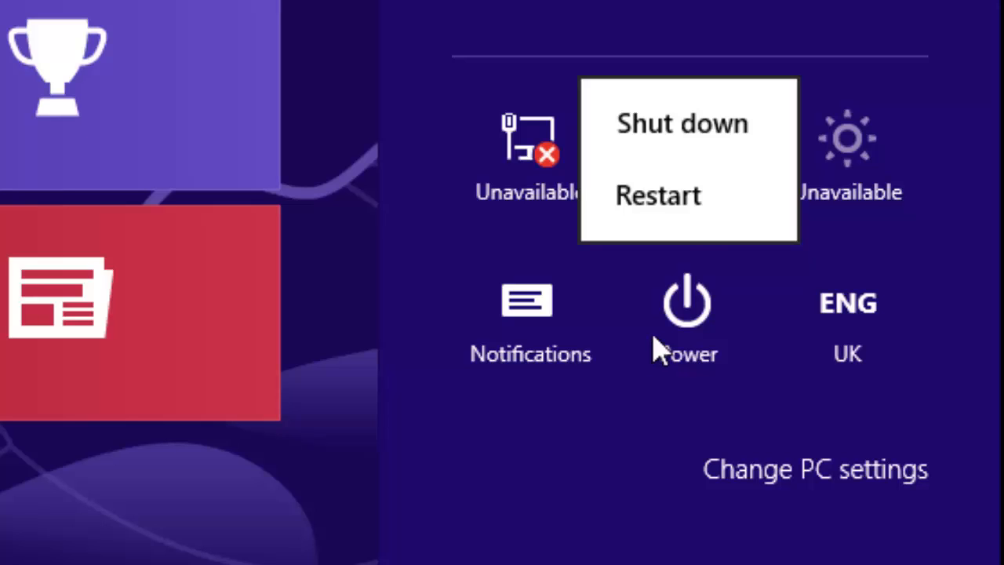
mouse_move(687, 211)
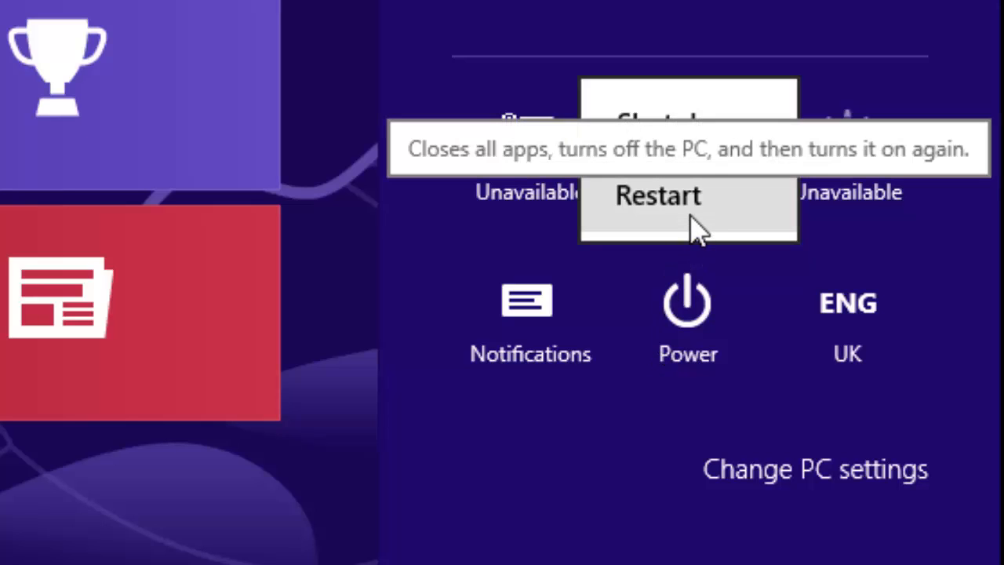
mouse_move(687, 122)
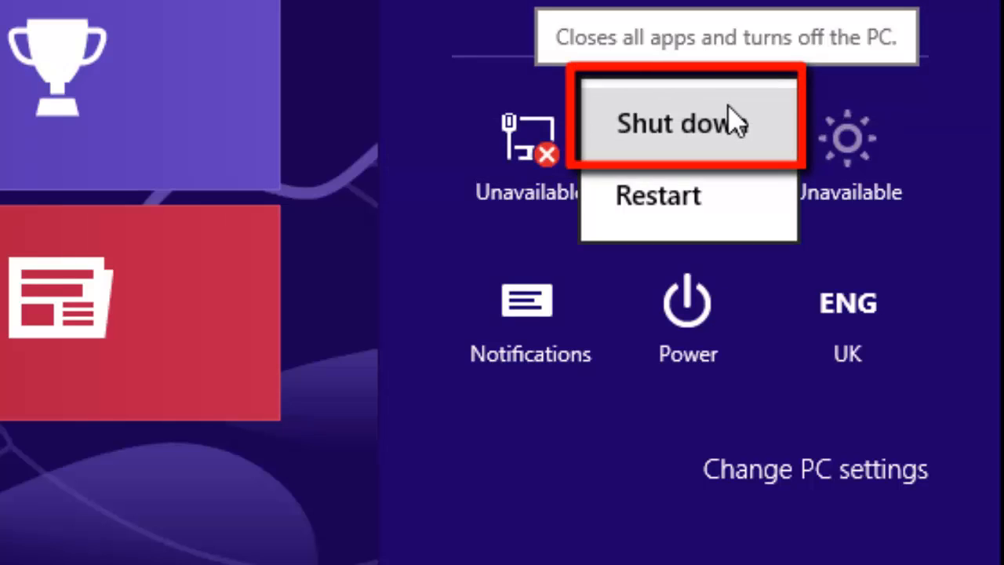